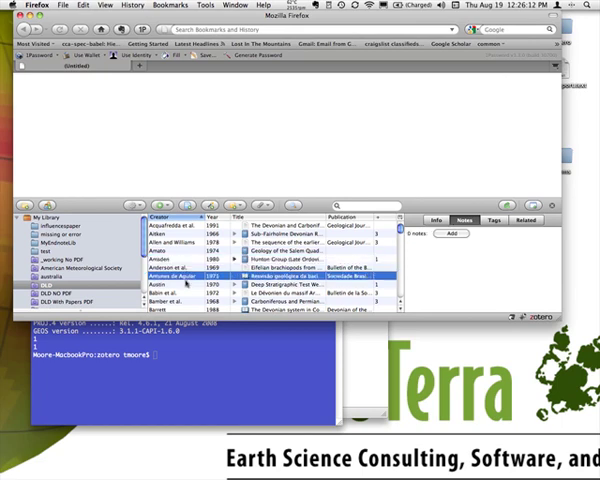
- Review a Zotero reference's Info pane, then show its Related items list
{"action": "left_click", "coordinate": [160, 296]}
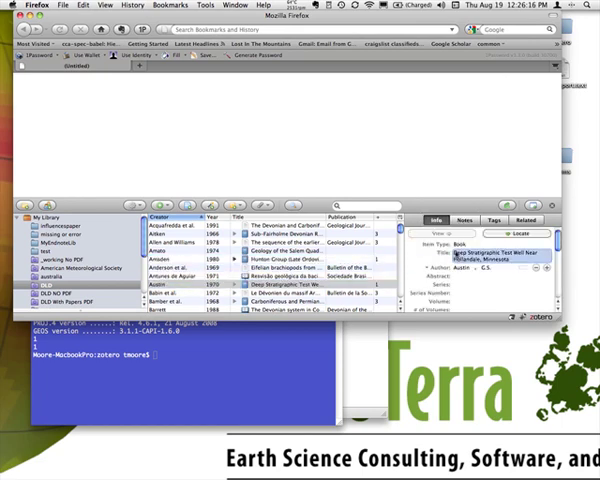
{"action": "scroll", "scroll_direction": "down", "scroll_amount": 3}
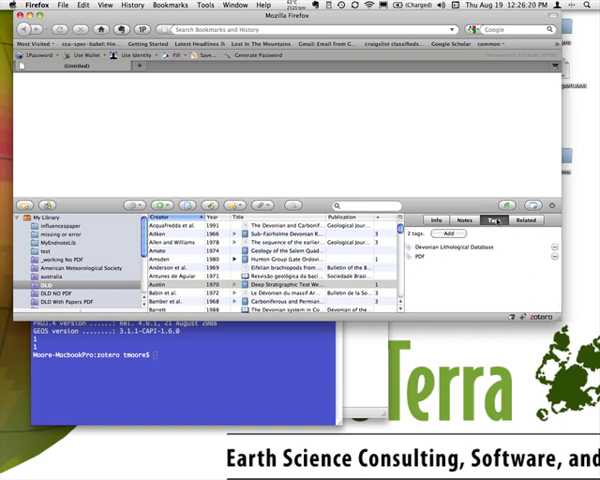
{"action": "left_click", "coordinate": [200, 288]}
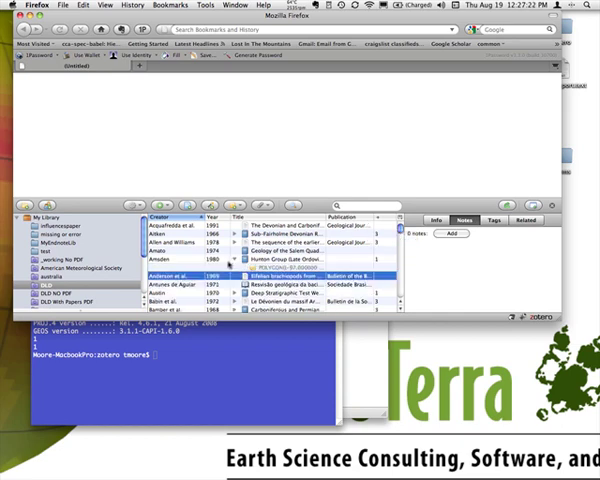
- Select a different reference further down the Zotero library
{"action": "left_click", "coordinate": [150, 270]}
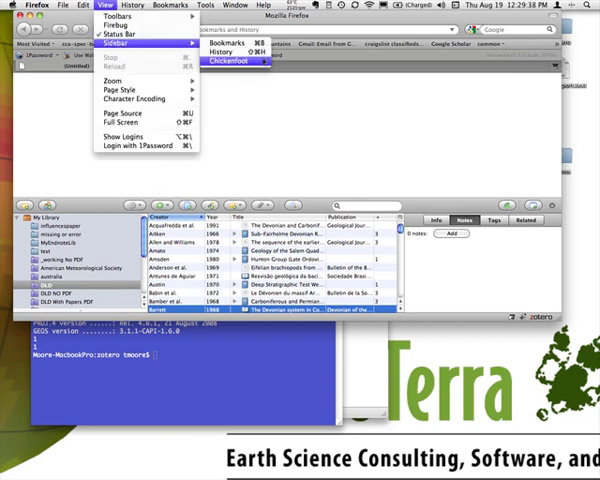
- Show the Chickenfoot sidebar and run the export script on the Zotero references
{"action": "left_click", "coordinate": [226, 62]}
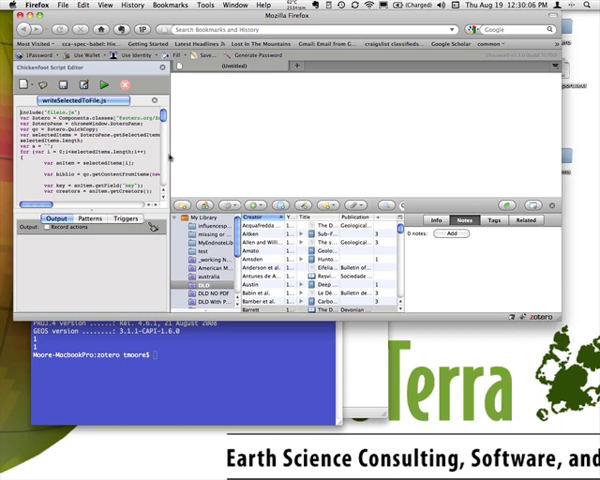
{"action": "left_click", "coordinate": [300, 280]}
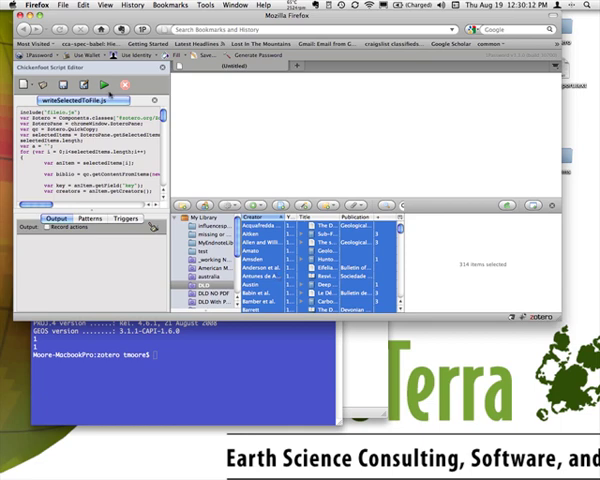
{"action": "mouse_move", "coordinate": [94, 88]}
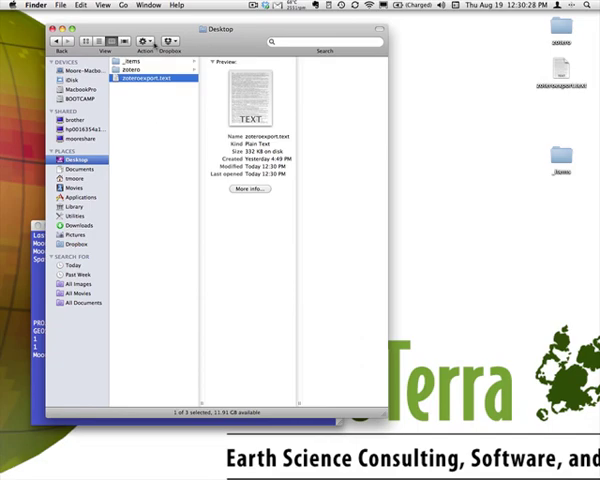
{"action": "mouse_move", "coordinate": [172, 92]}
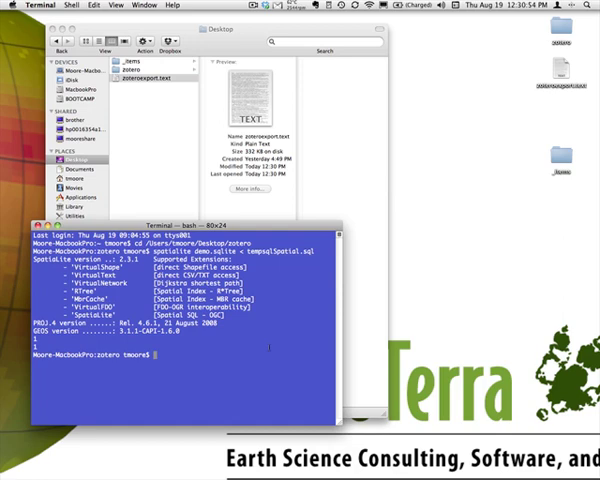
- List the folder with ls, then start spatialite demo2.sqlite < tempsql/Spatial.sql
{"action": "type", "text": "ls"}
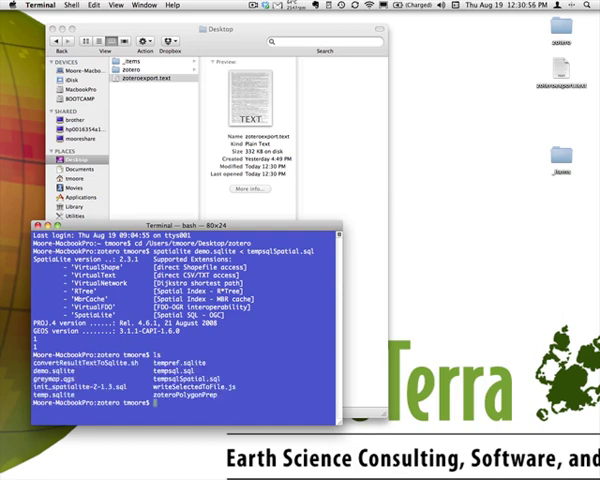
{"action": "mouse_move", "coordinate": [178, 202]}
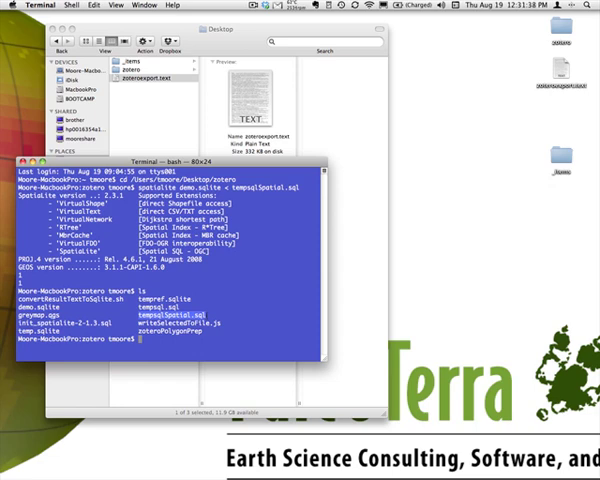
{"action": "type", "text": "spatil"}
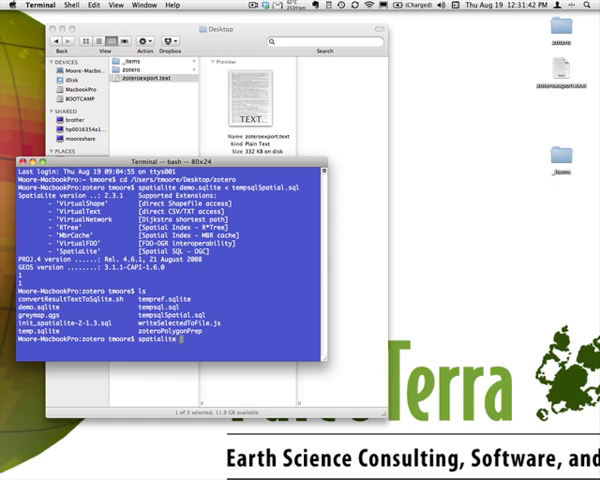
{"action": "type", "text": "demo2"}
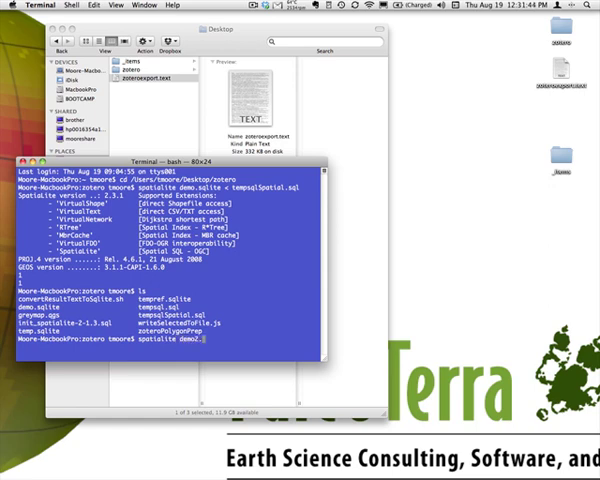
{"action": "type", "text": ".sqlite <"}
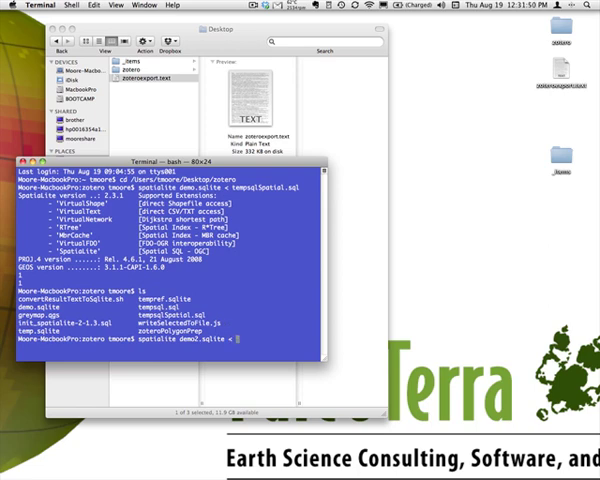
{"action": "type", "text": "tempsqlSp"}
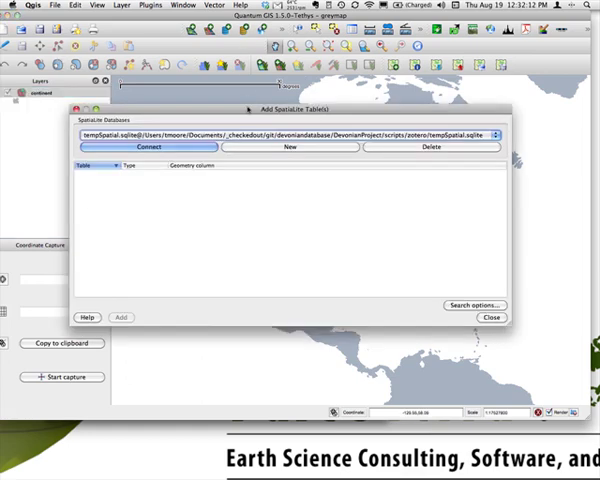
- Connect a new SpatiaLite connection to the .sqlite file and add its POLYGON table as a layer
{"action": "left_click", "coordinate": [508, 134]}
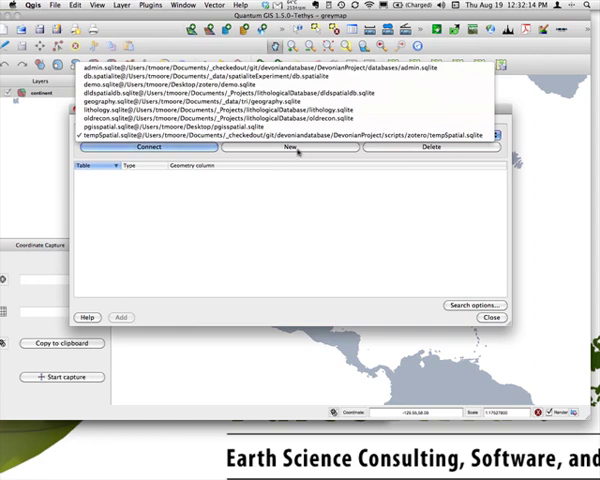
{"action": "left_click", "coordinate": [290, 132]}
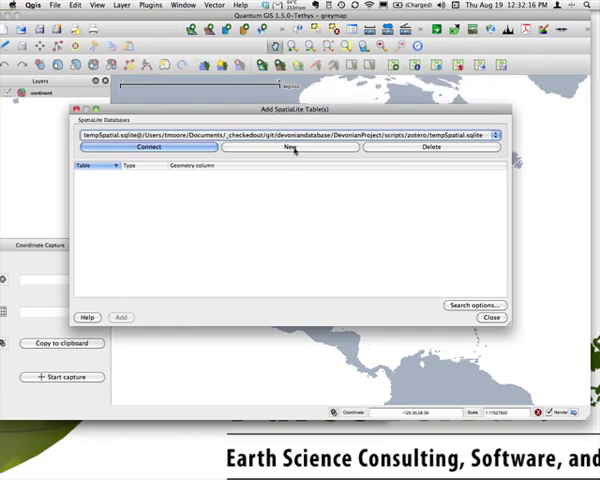
{"action": "left_click", "coordinate": [290, 148]}
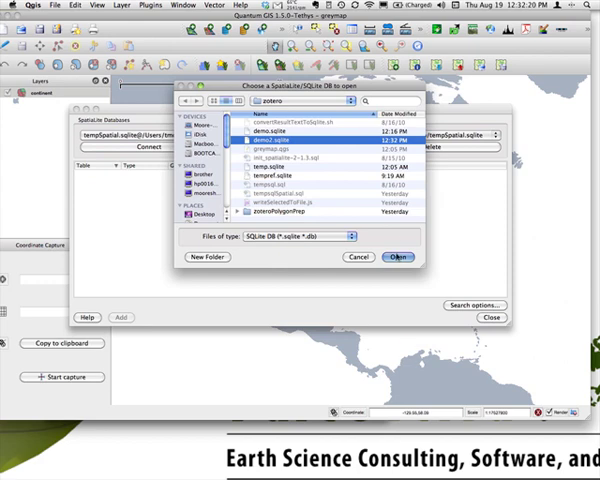
{"action": "left_click", "coordinate": [398, 256]}
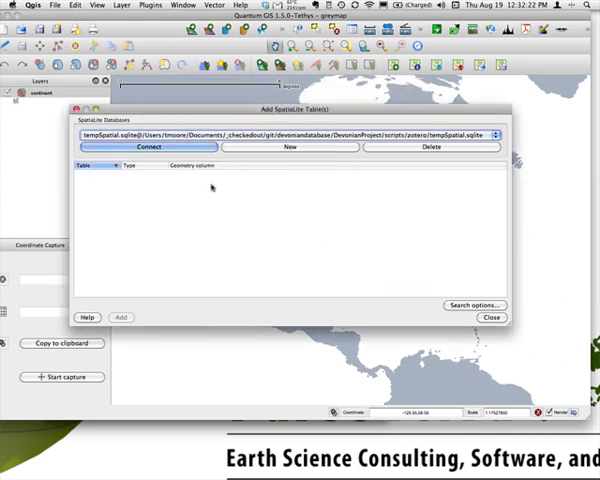
{"action": "left_click", "coordinate": [148, 148]}
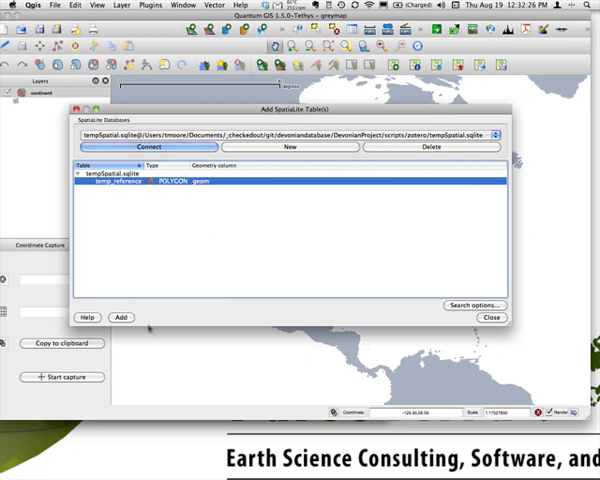
{"action": "left_click", "coordinate": [120, 316]}
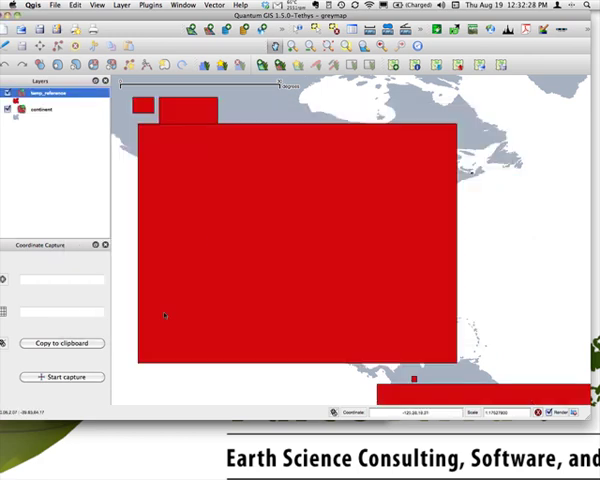
{"action": "mouse_move", "coordinate": [208, 240]}
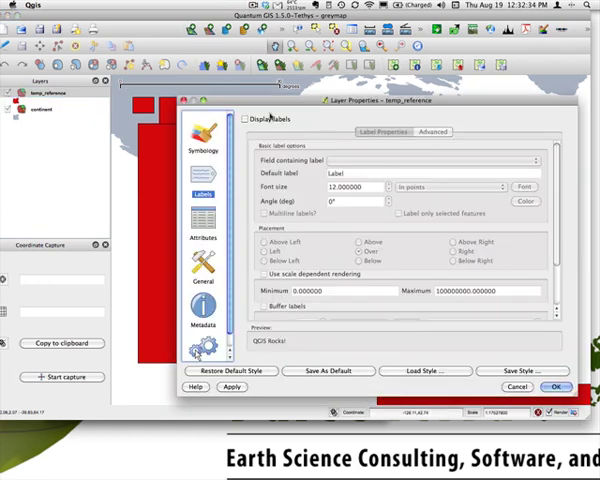
- Make the rectangle fill mostly transparent and label rectangles by the chosen table field
{"action": "left_click", "coordinate": [202, 152]}
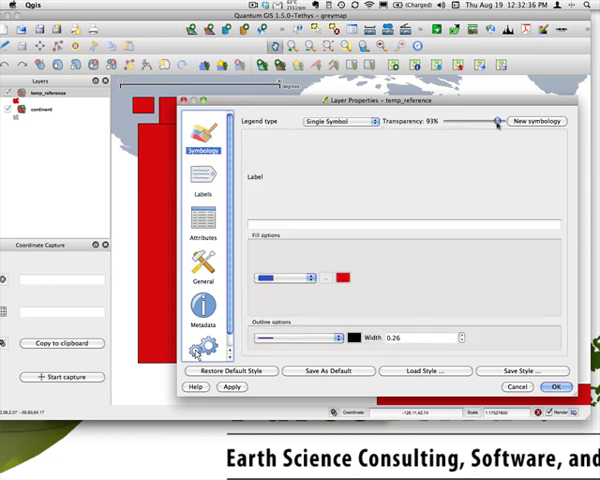
{"action": "left_click_drag", "start_coordinate": [500, 120], "coordinate": [496, 120]}
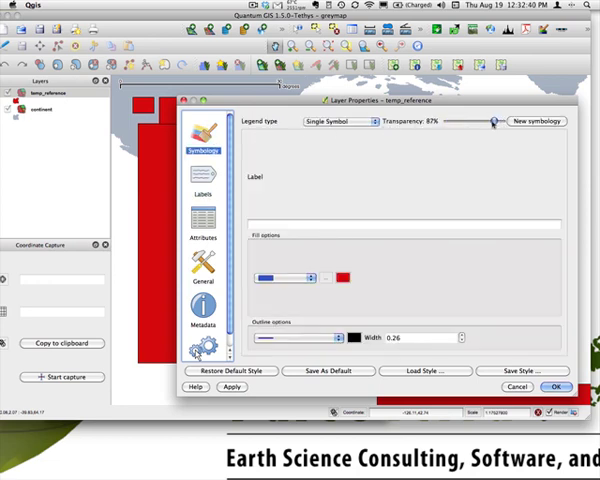
{"action": "left_click", "coordinate": [192, 196]}
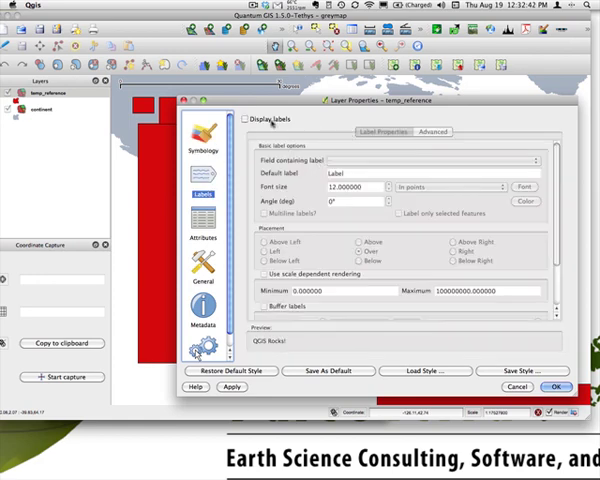
{"action": "left_click", "coordinate": [248, 118]}
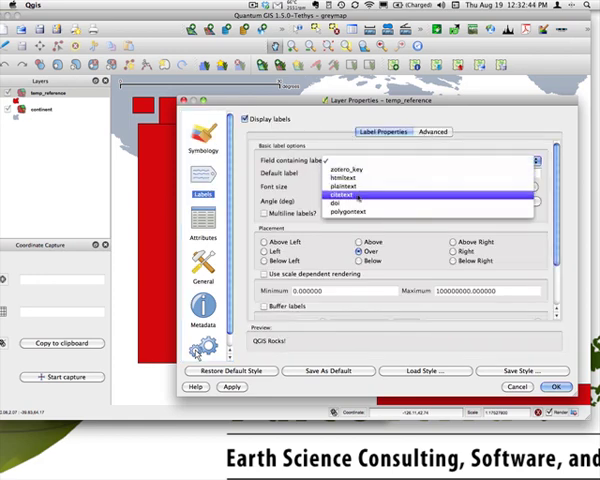
{"action": "left_click", "coordinate": [336, 192]}
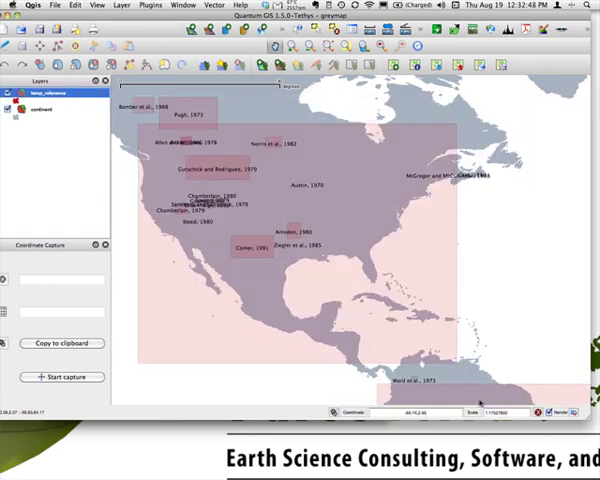
{"action": "mouse_move", "coordinate": [384, 276]}
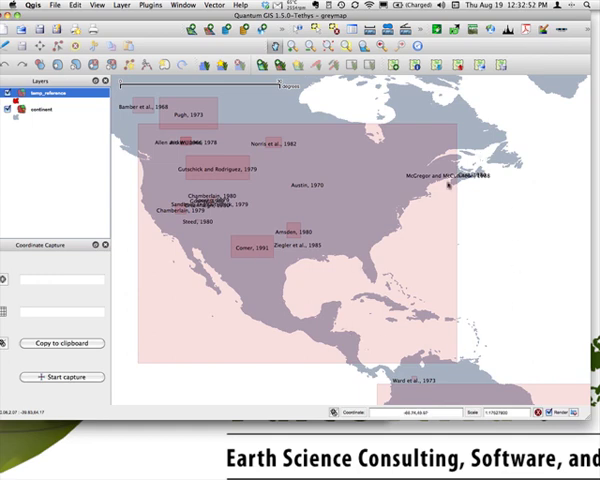
{"action": "mouse_move", "coordinate": [488, 288]}
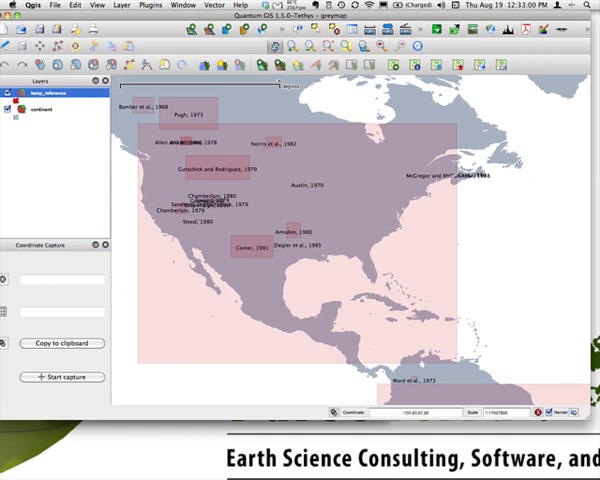
{"action": "mouse_move", "coordinate": [222, 232]}
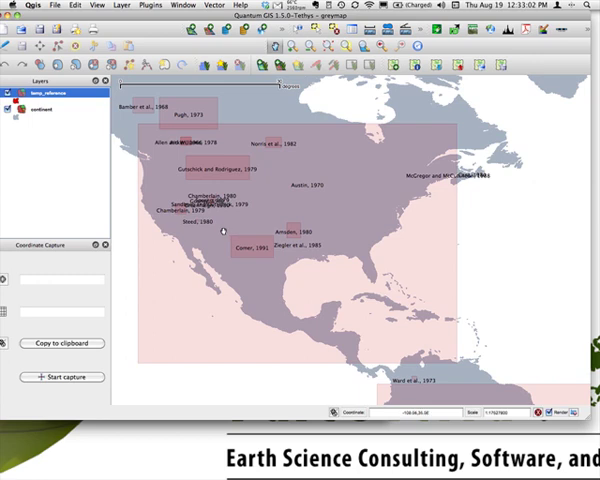
{"action": "mouse_move", "coordinate": [288, 228]}
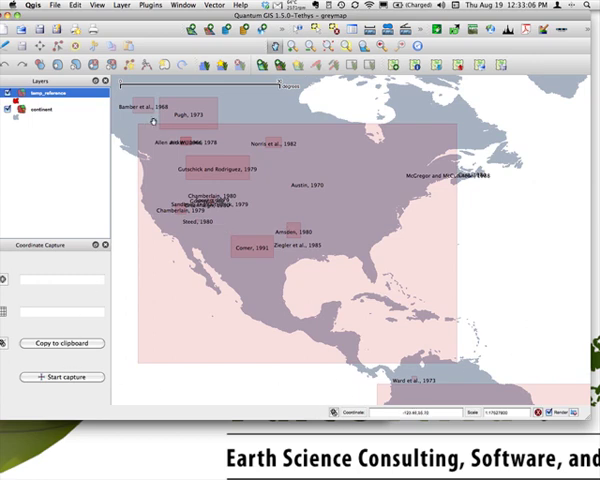
{"action": "mouse_move", "coordinate": [416, 330]}
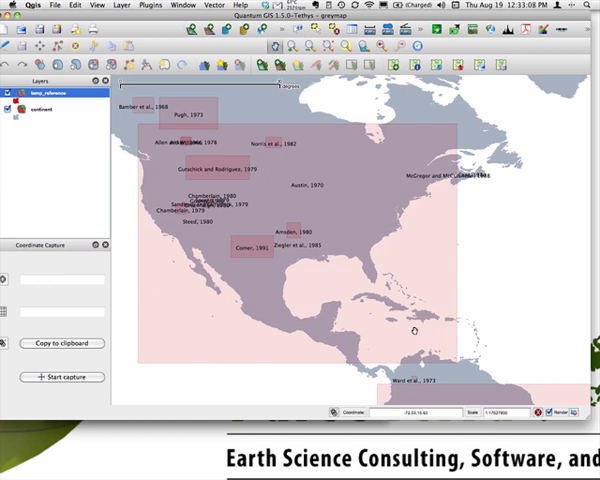